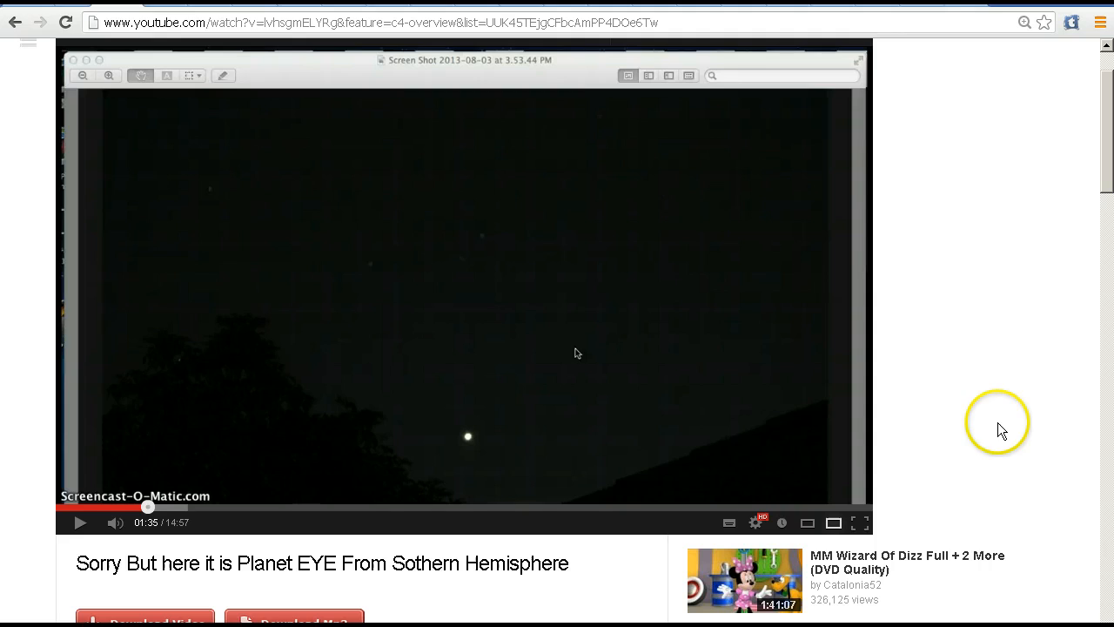
- Resume the Planet EYE UFO clip and let it run toward the magnified glowing disc near 6:21
scroll("down", 3)
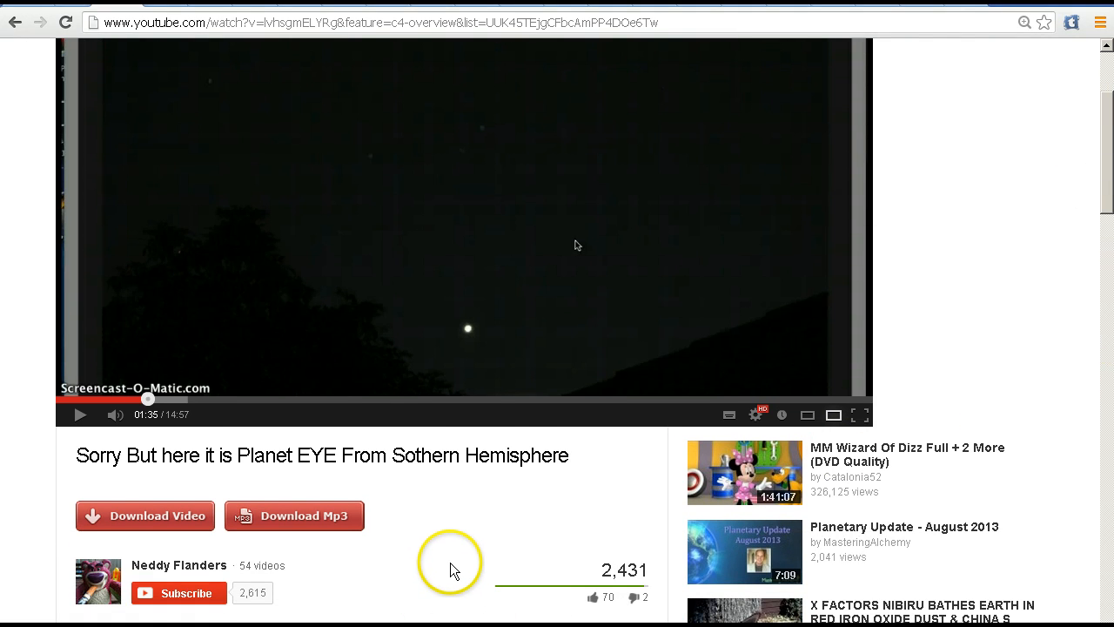
mouse_move(477, 554)
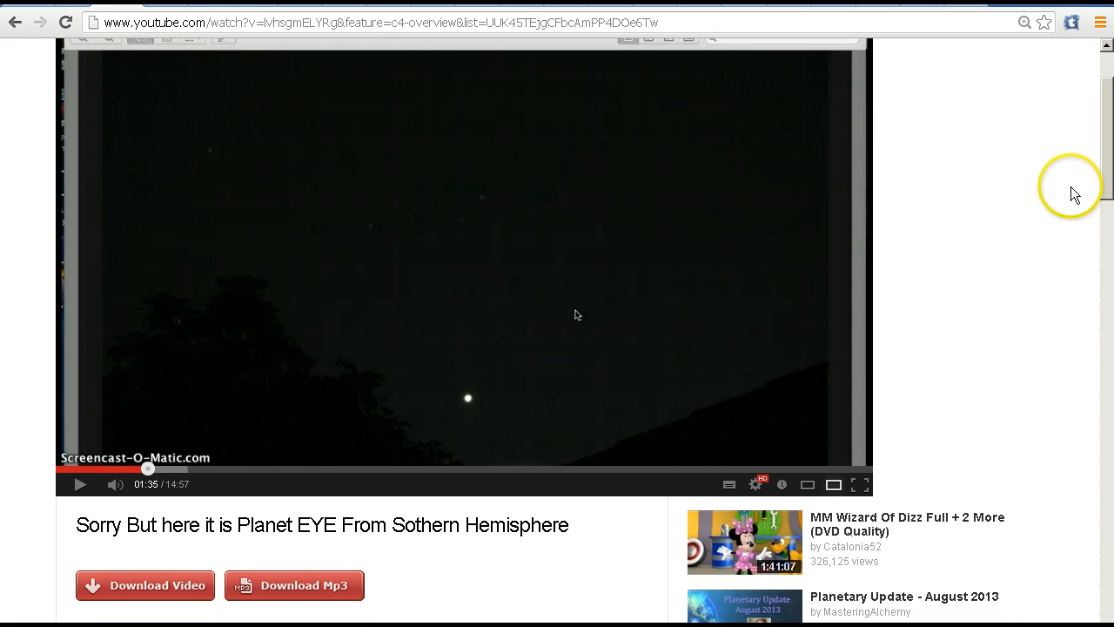
mouse_move(1069, 250)
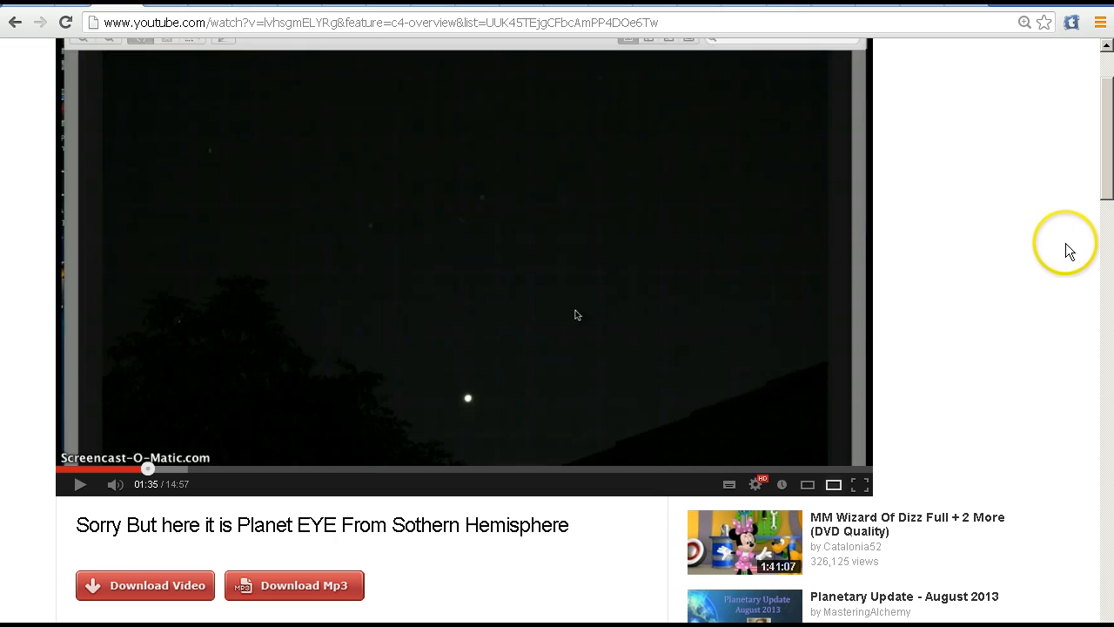
mouse_move(1053, 228)
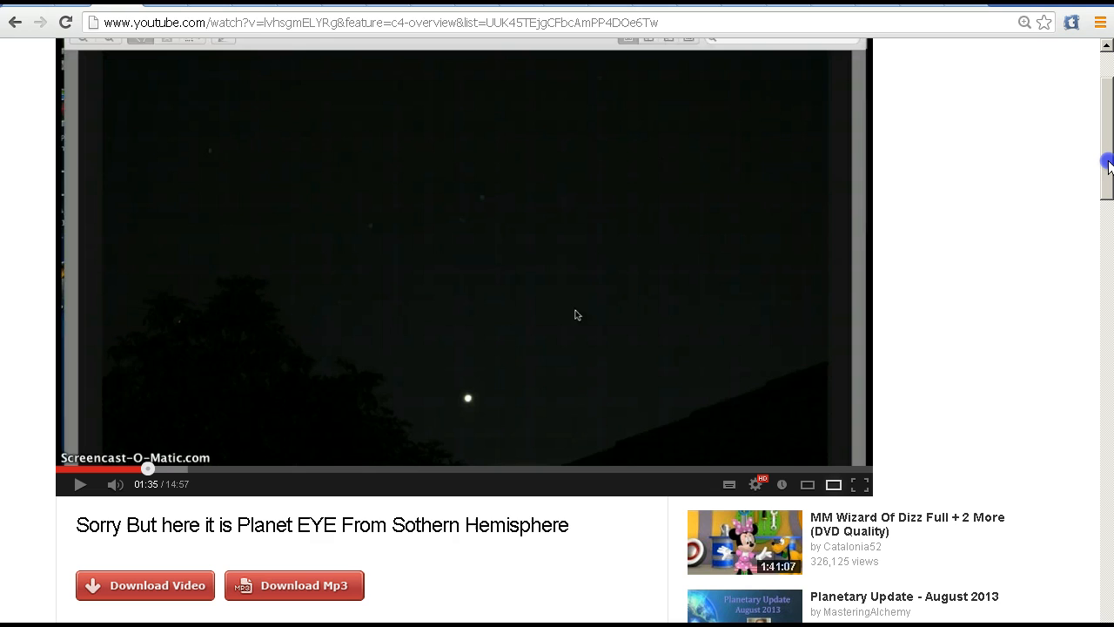
scroll("down", 3)
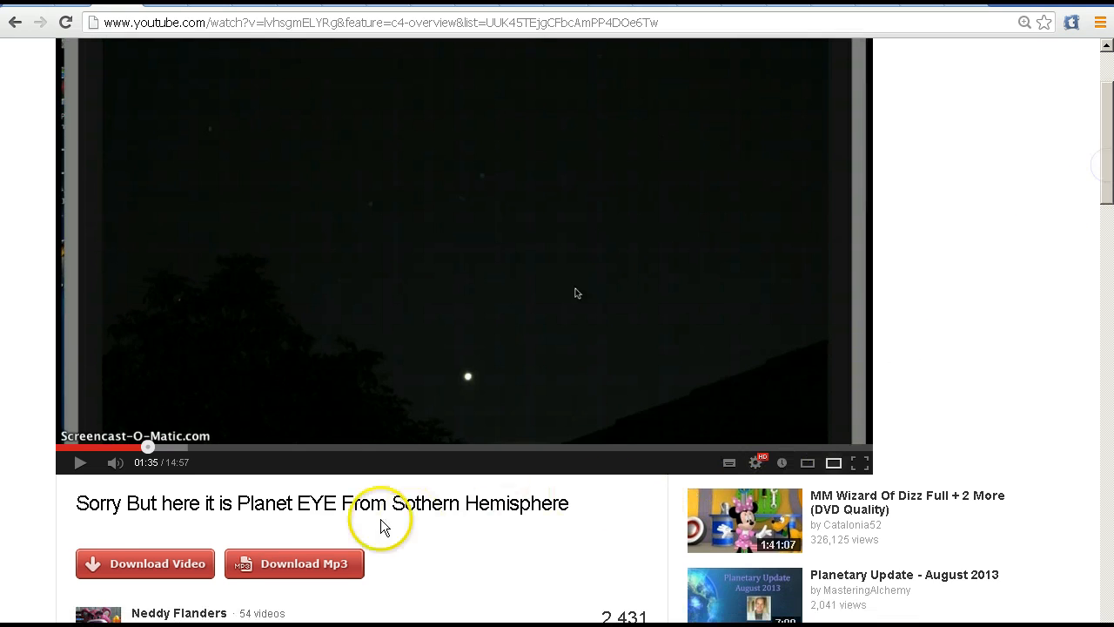
mouse_move(286, 529)
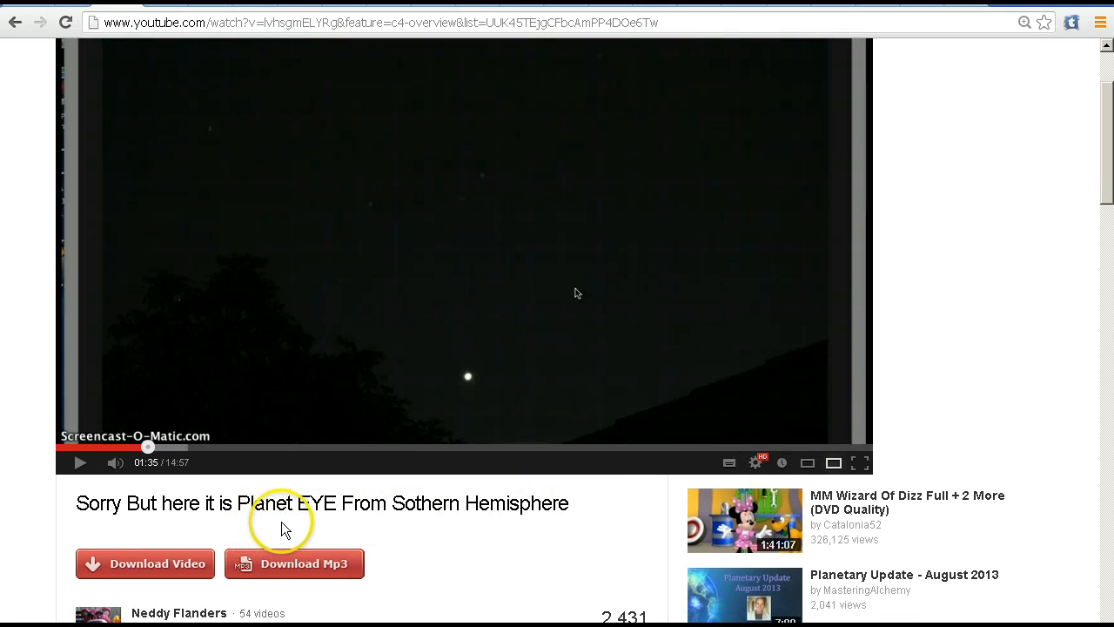
mouse_move(313, 526)
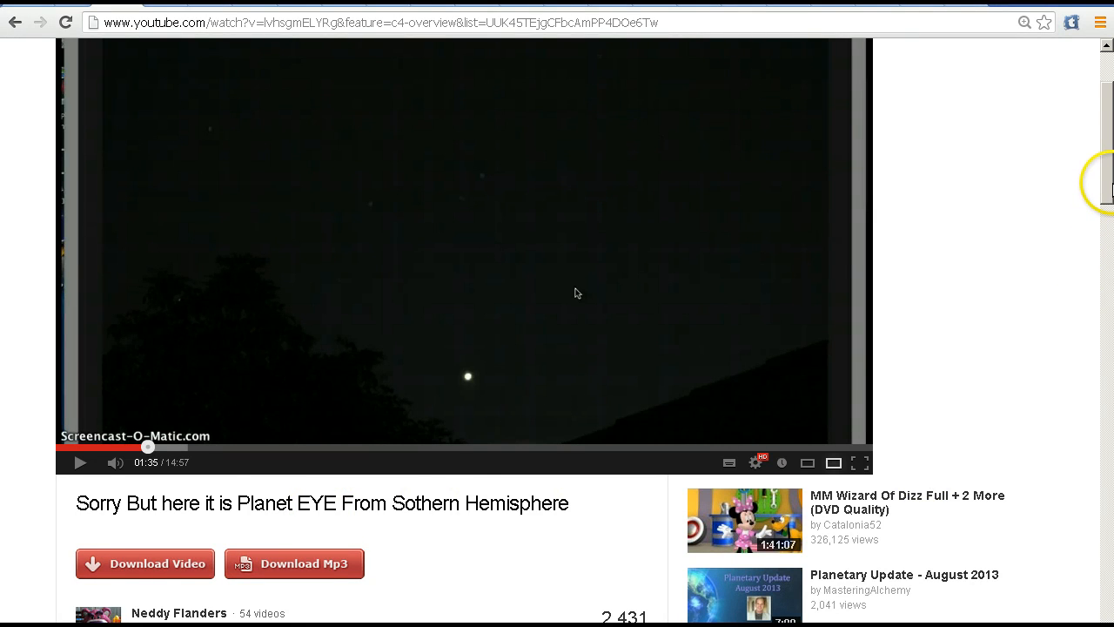
scroll("down", 3)
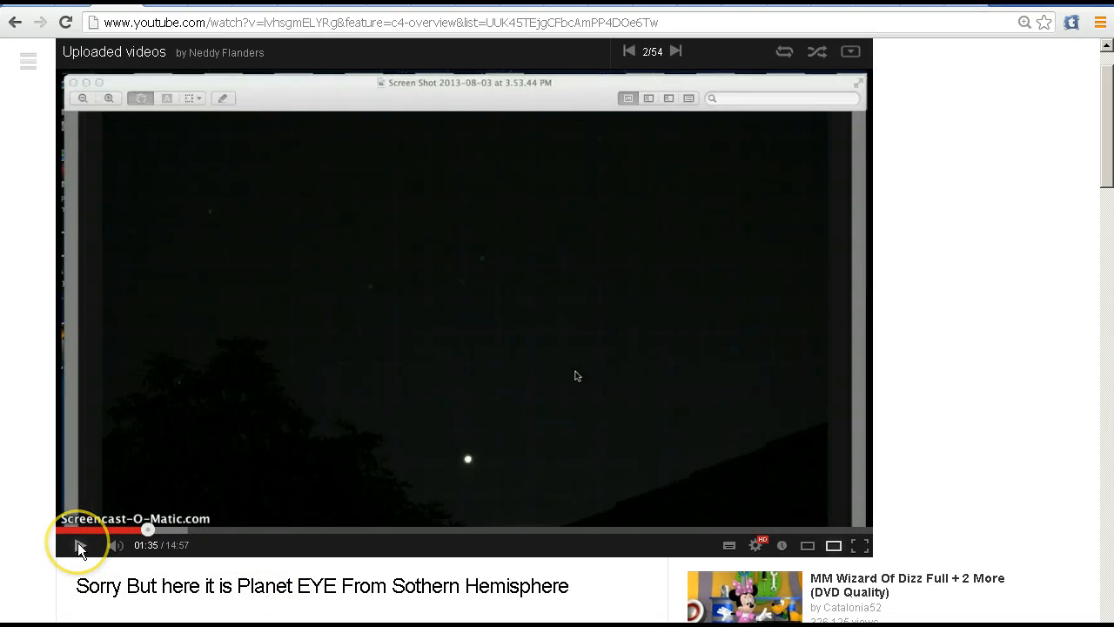
left_click(77, 545)
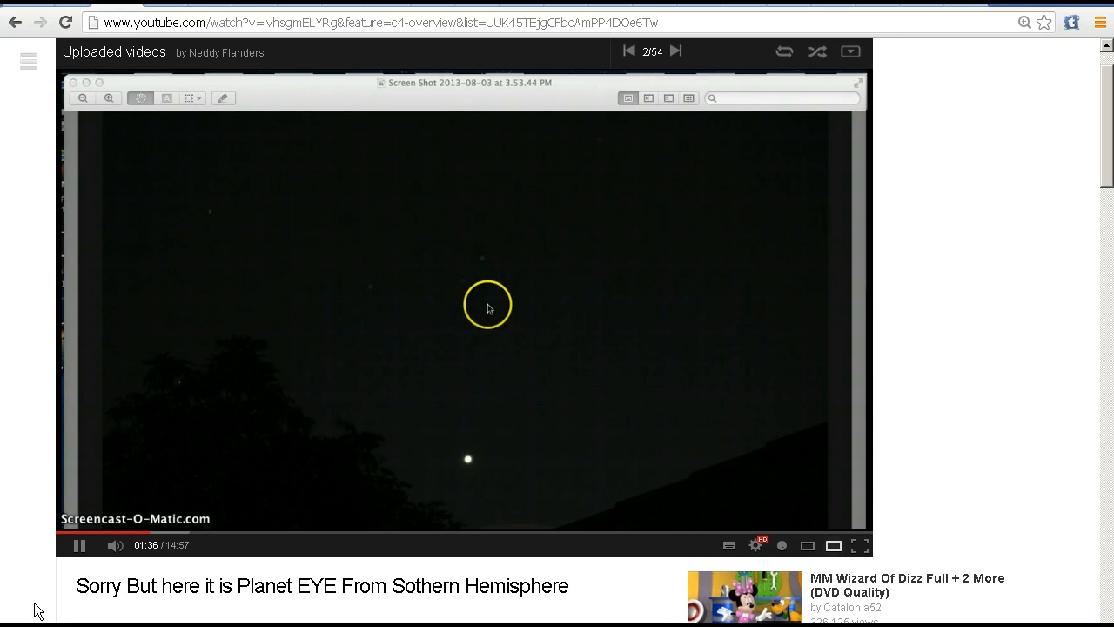
mouse_move(320, 181)
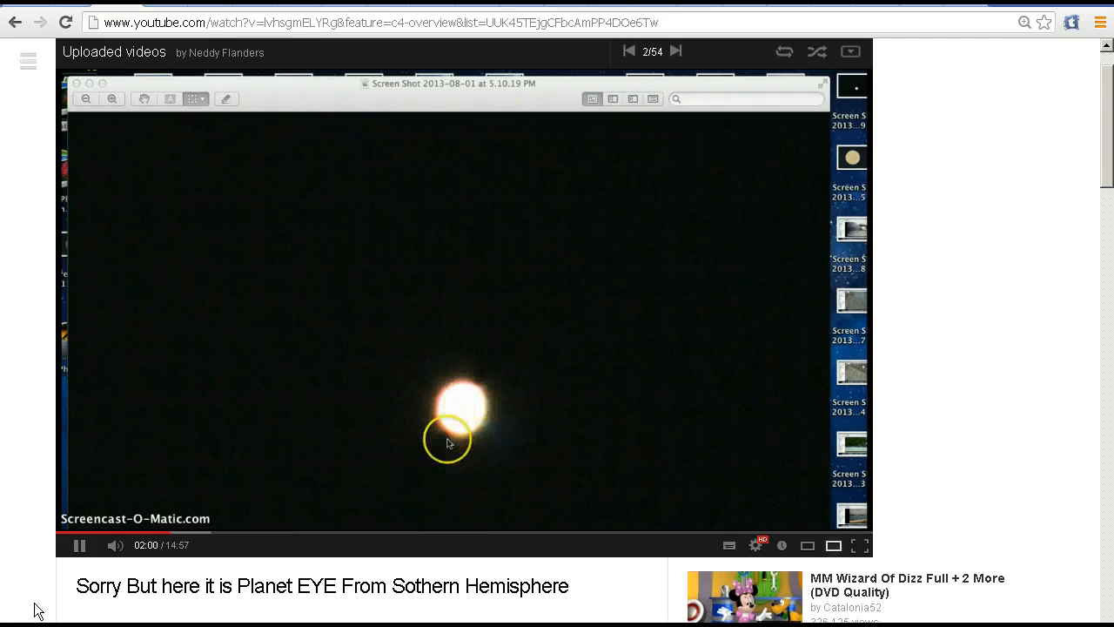
mouse_move(489, 352)
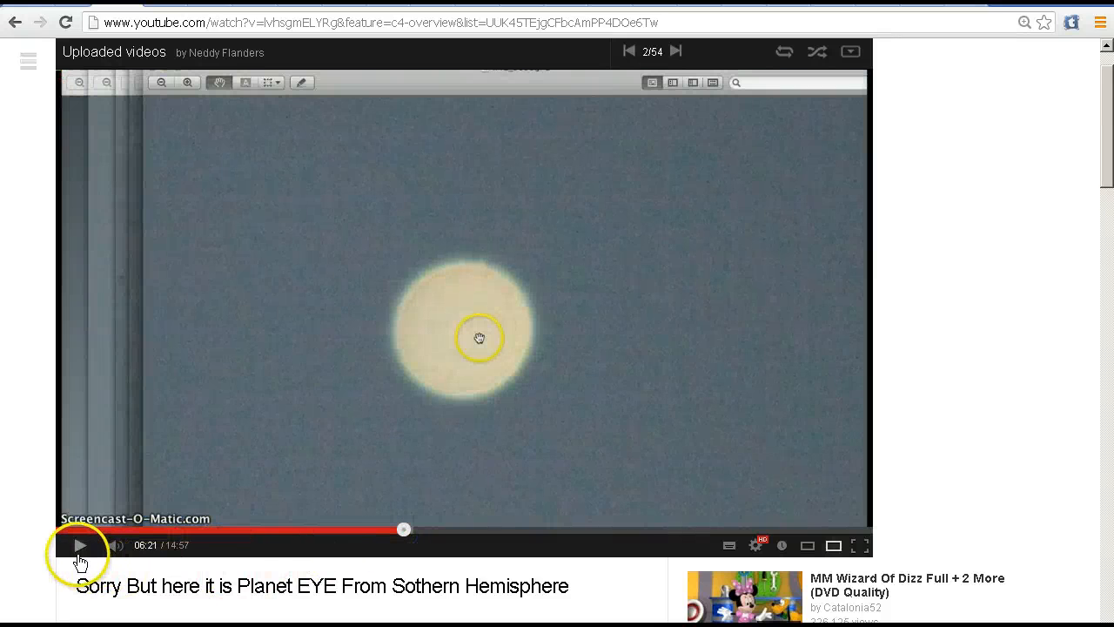
- Play on from the magnified disc and pause at 6:52 on the dark spot close-up
left_click(80, 545)
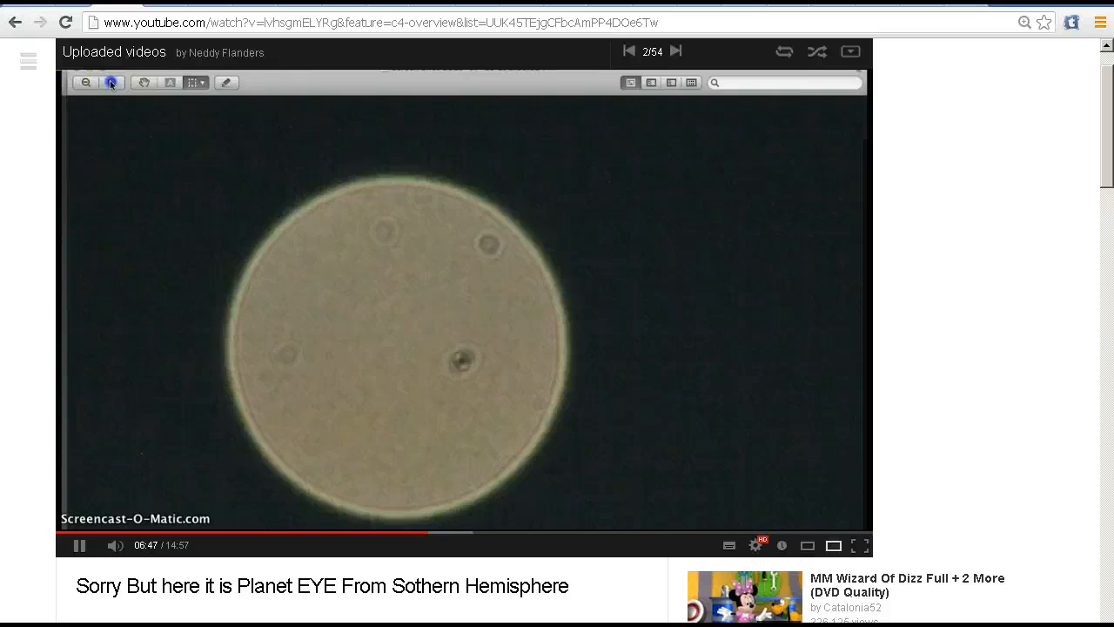
left_click(111, 81)
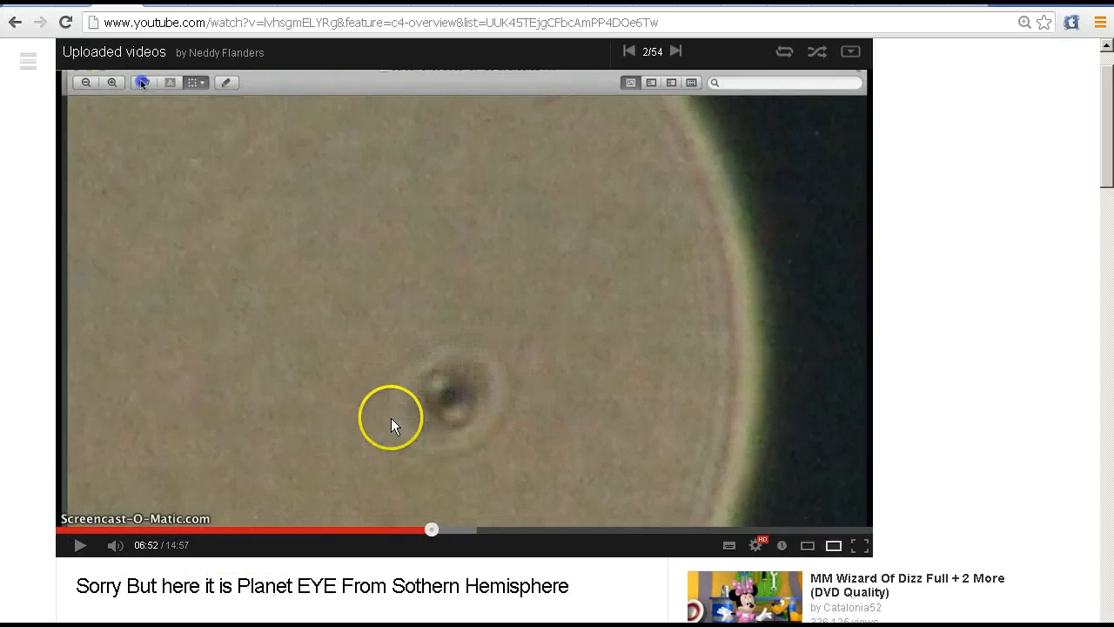
mouse_move(487, 432)
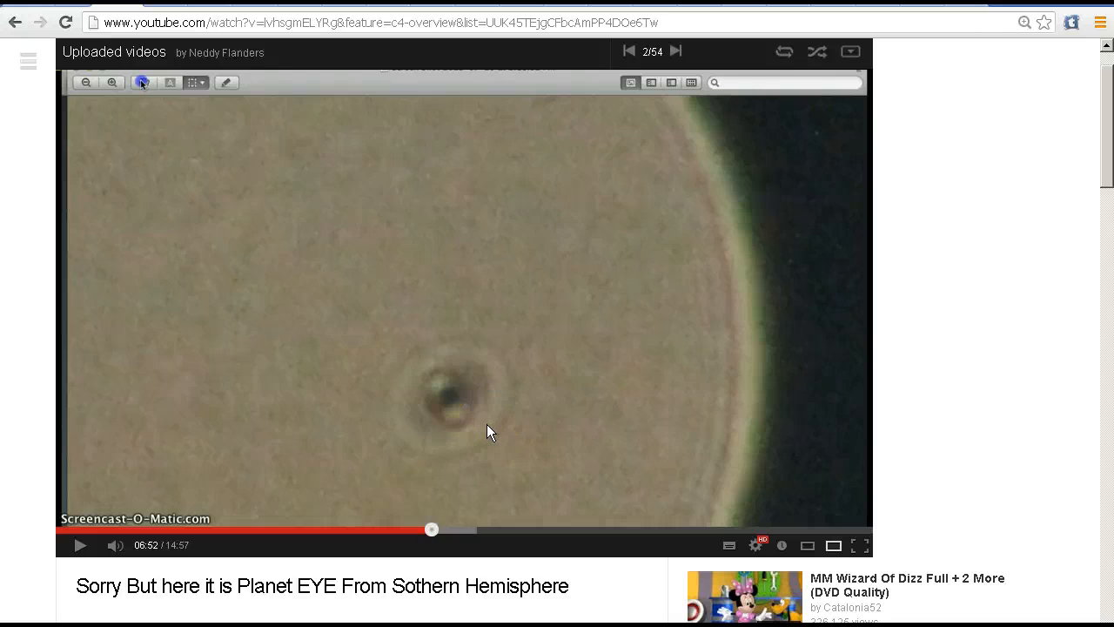
left_click(491, 438)
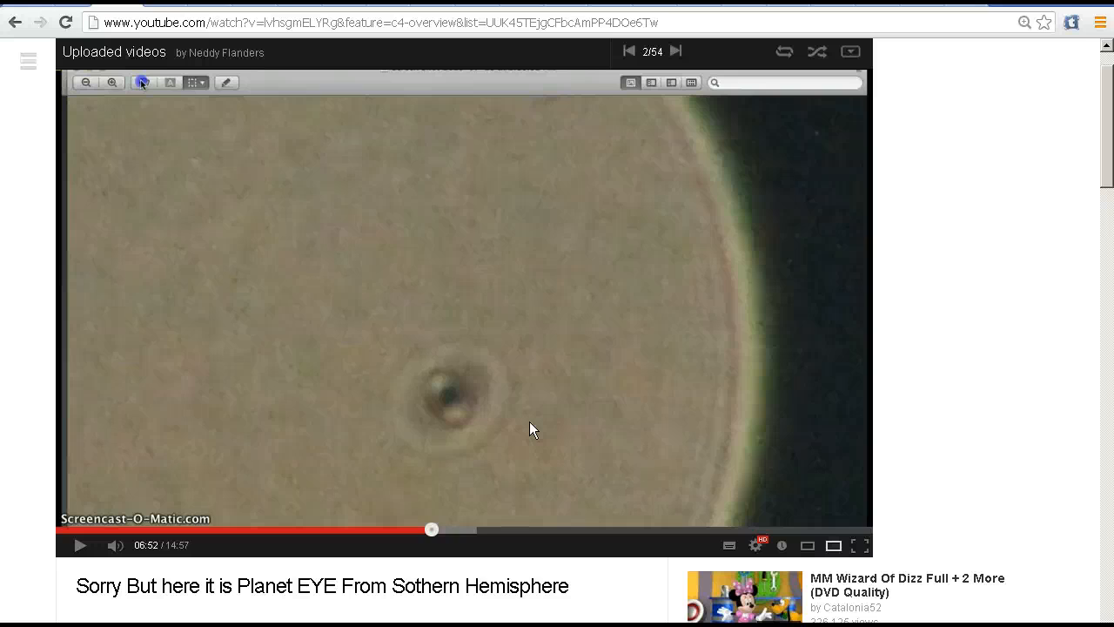
mouse_move(700, 531)
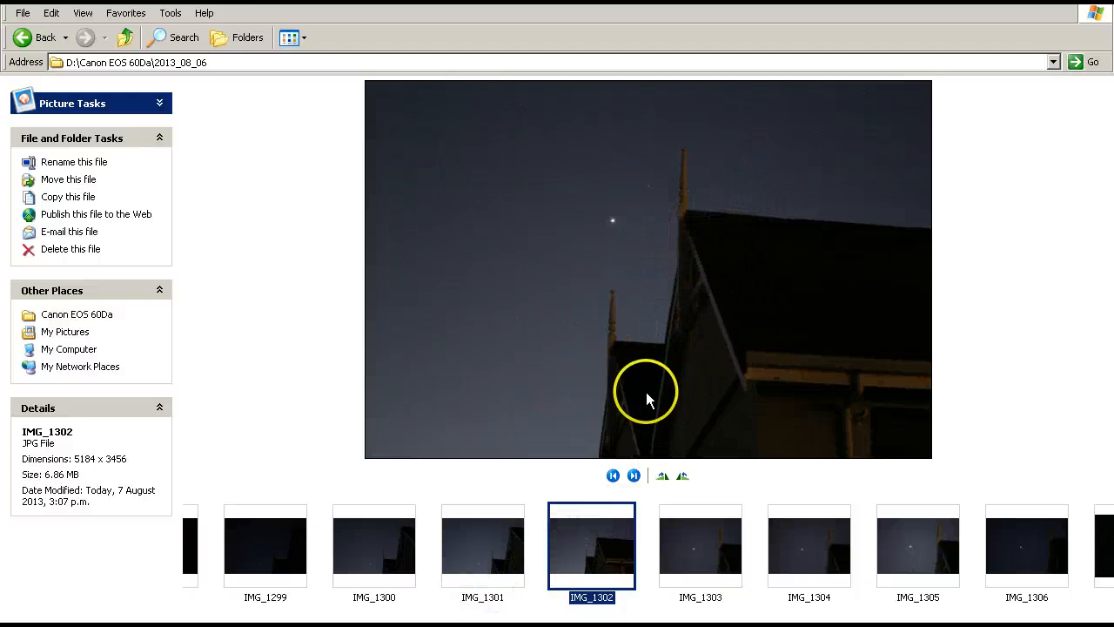
mouse_move(619, 229)
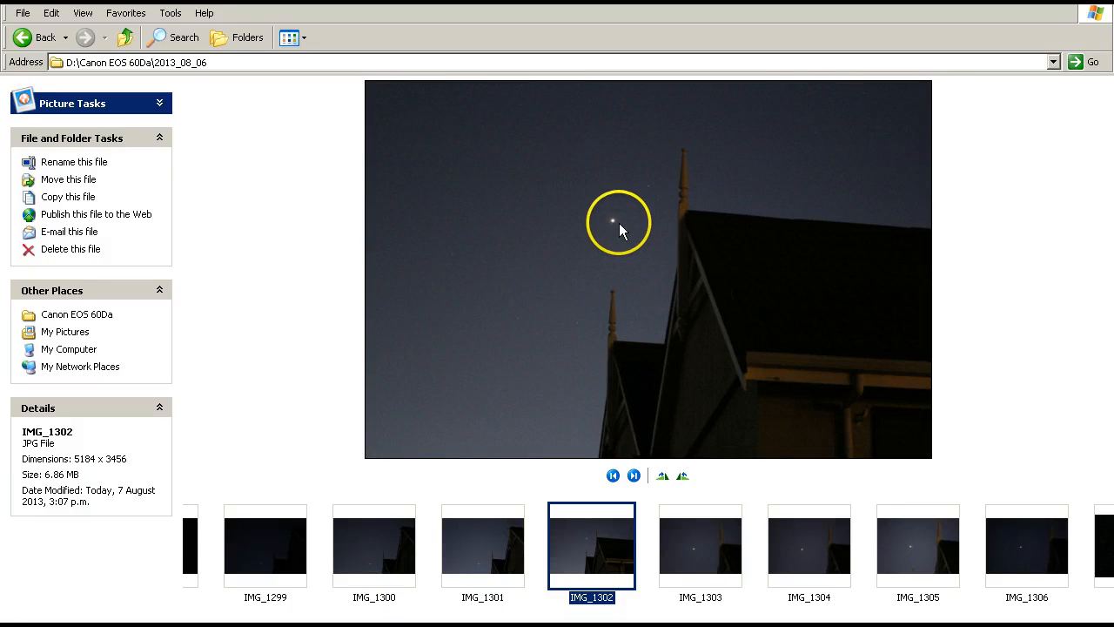
mouse_move(648, 561)
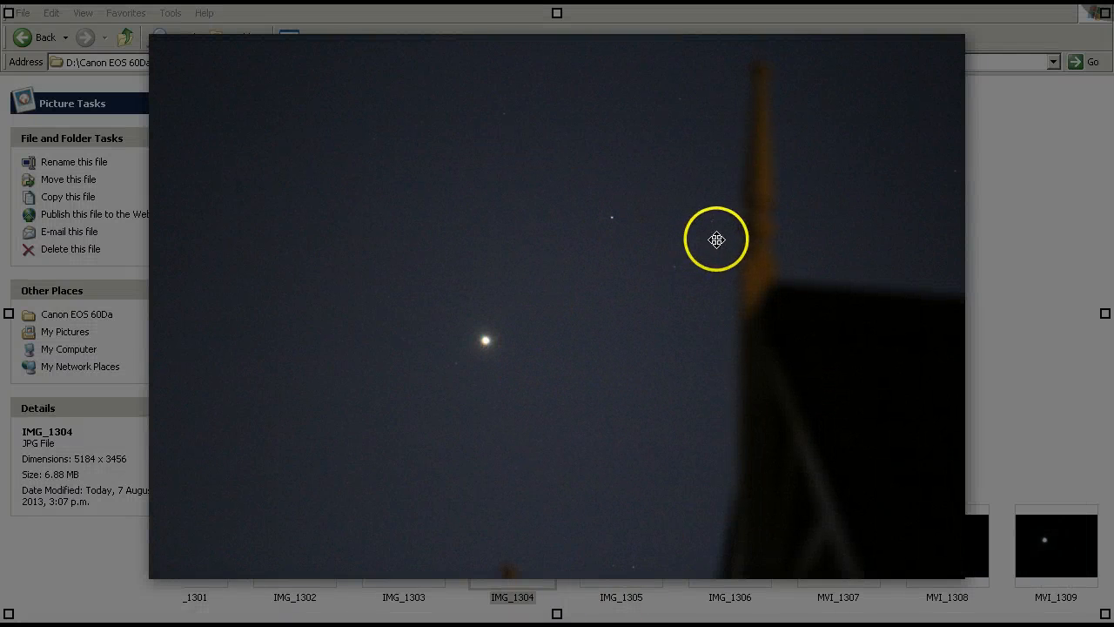
mouse_move(560, 414)
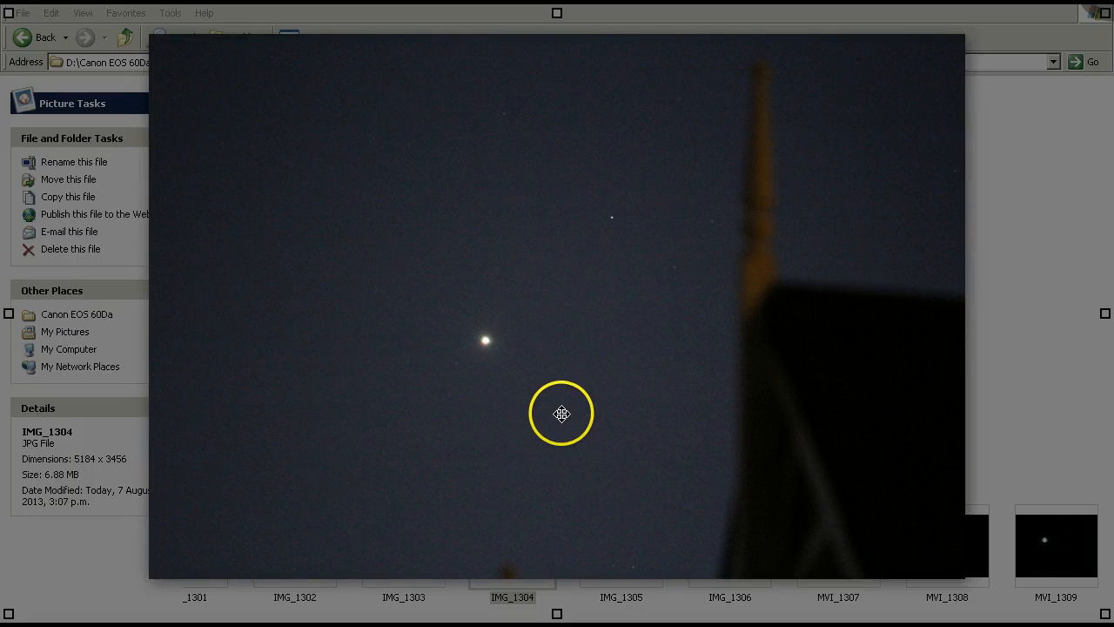
mouse_move(573, 411)
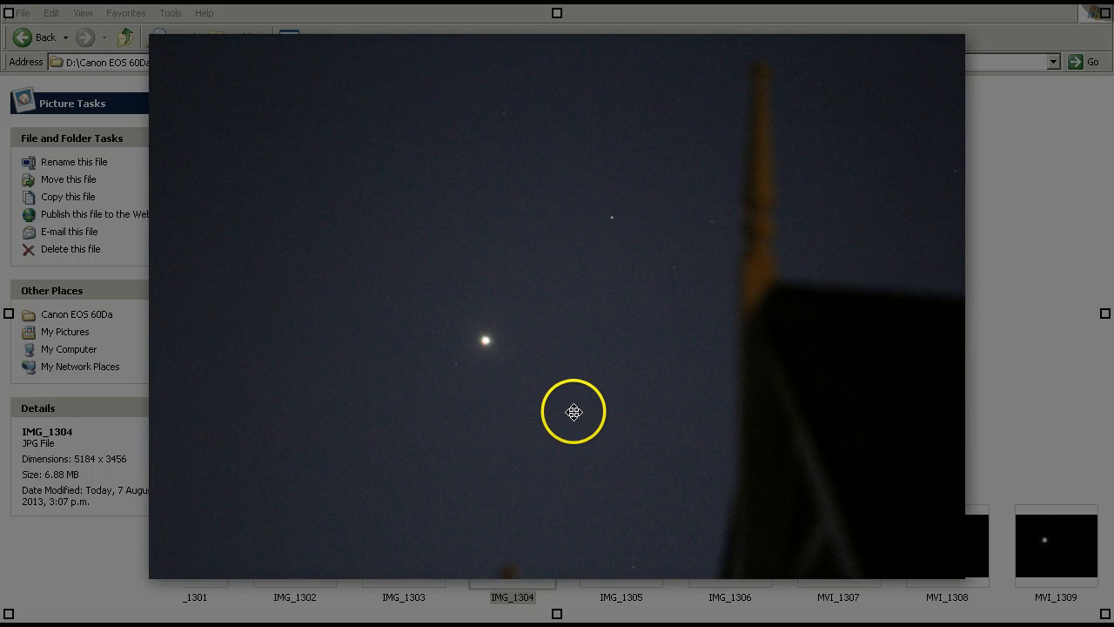